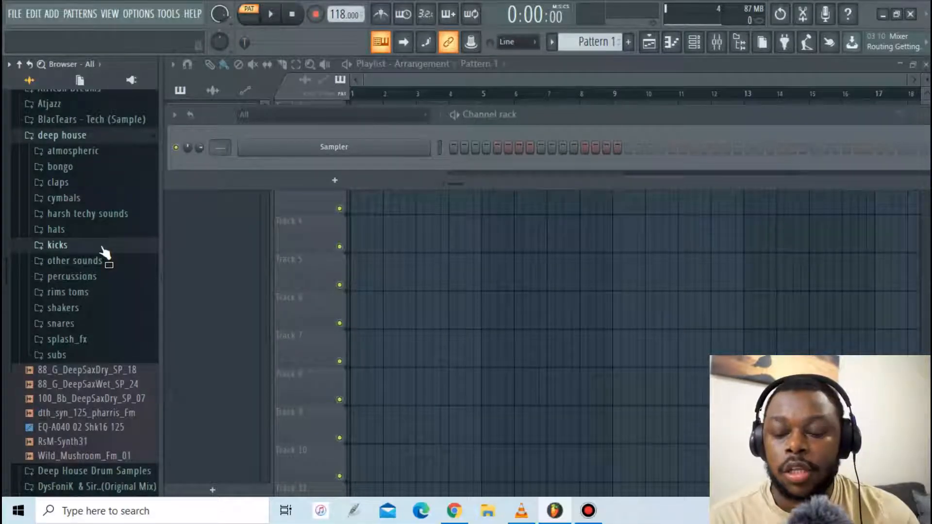
pyautogui.moveTo(123, 271)
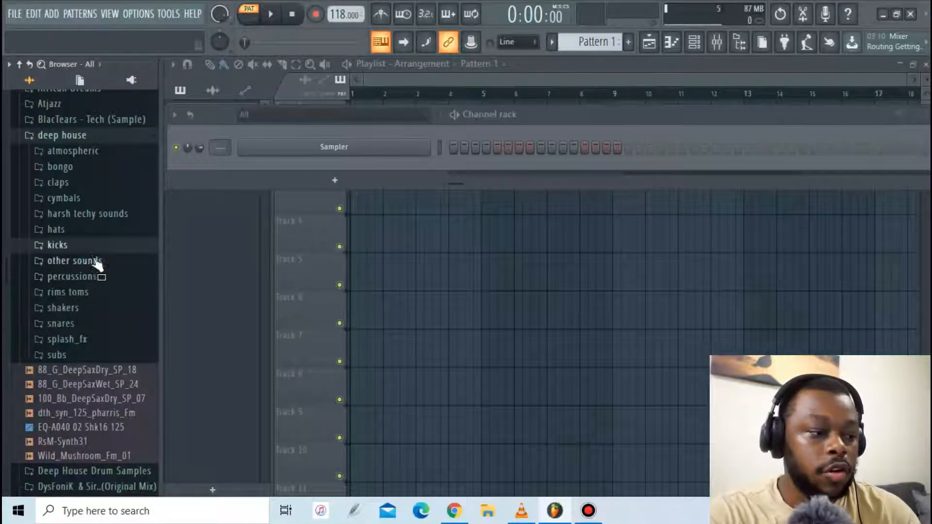
# Step: Expand the kicks sample folder in the Browser and scroll to the kick samples
pyautogui.click(56, 245)
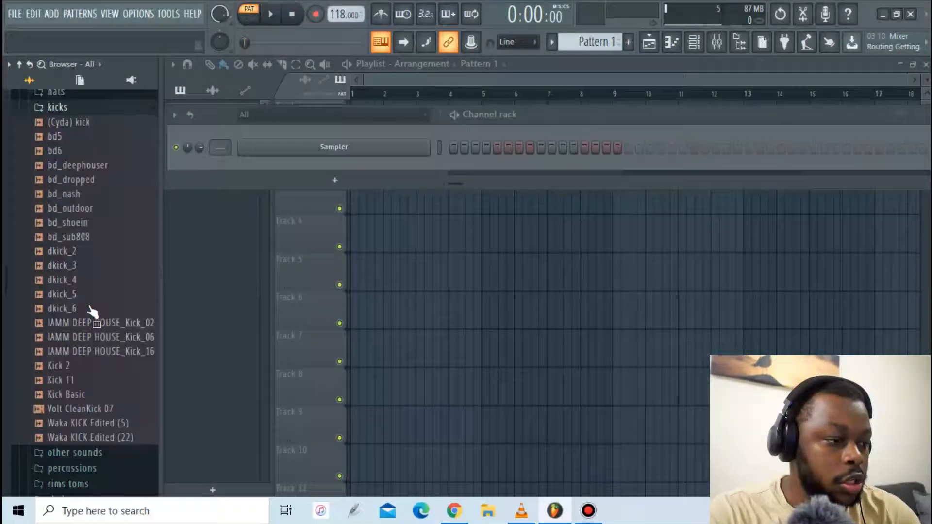
pyautogui.scroll(-3)
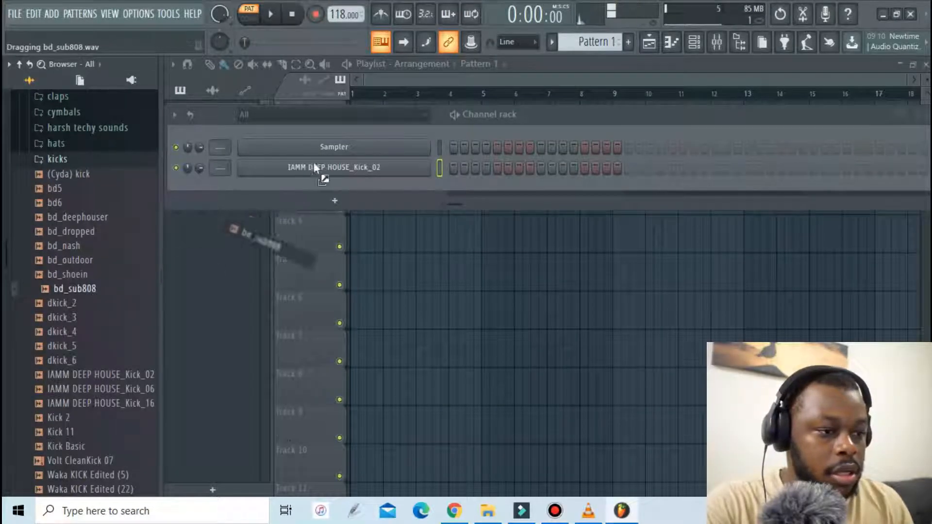
# Step: Fill every fourth step on the kick channel and nudge the sample settings window aside
pyautogui.rightClick(333, 147)
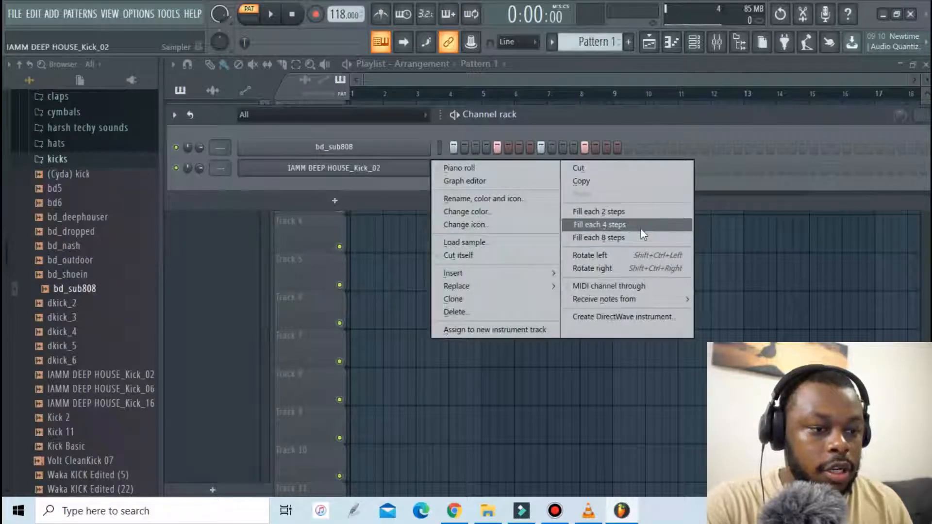
pyautogui.click(598, 224)
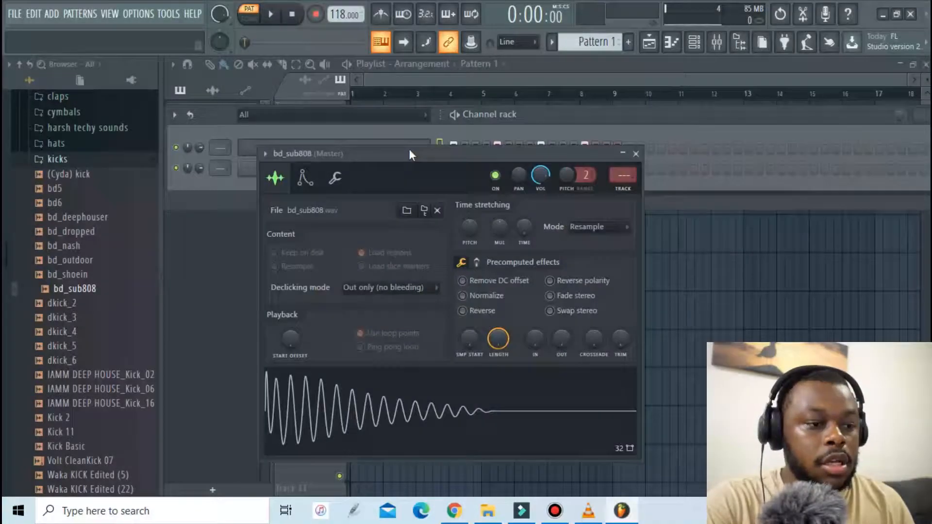
pyautogui.moveTo(410, 153); pyautogui.dragTo(410, 134)
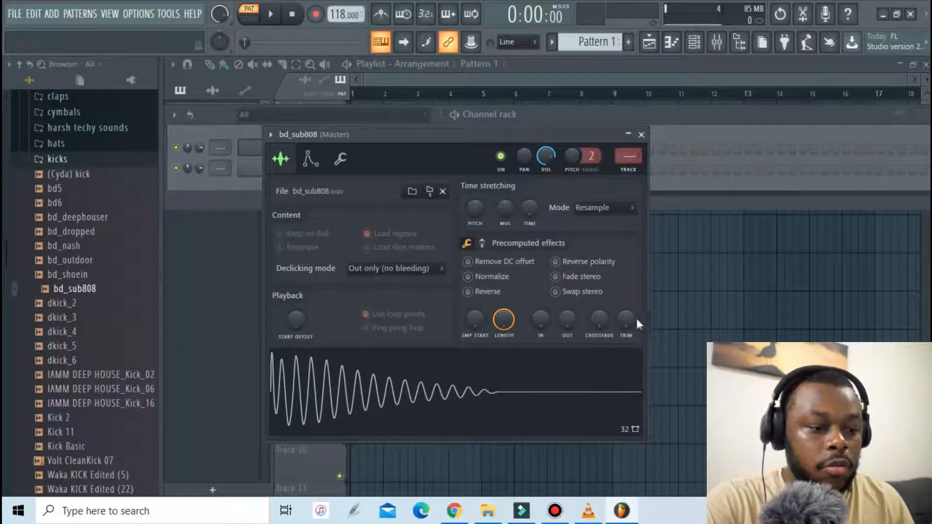
pyautogui.moveTo(624, 323); pyautogui.dragTo(639, 324)
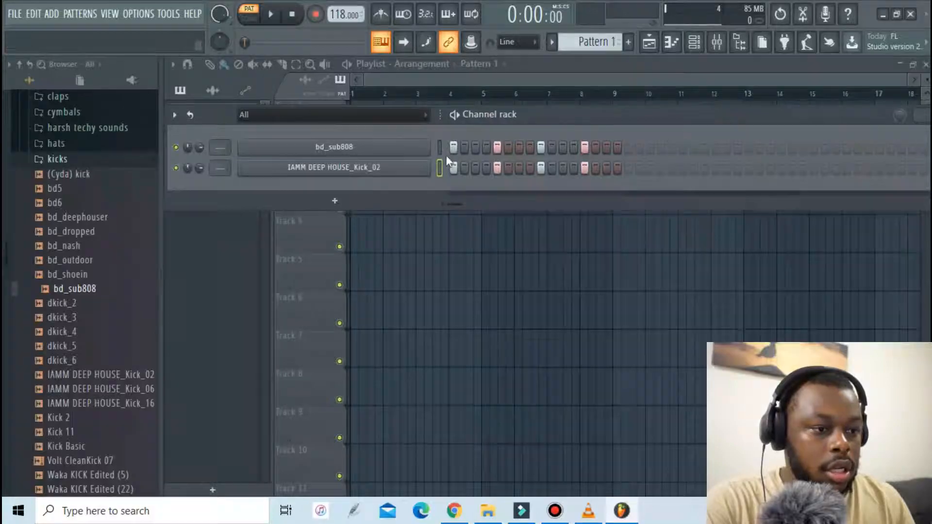
# Step: Bring up the Mixer and select the bd_sub808 and IAMM kick insert tracks
pyautogui.click(716, 42)
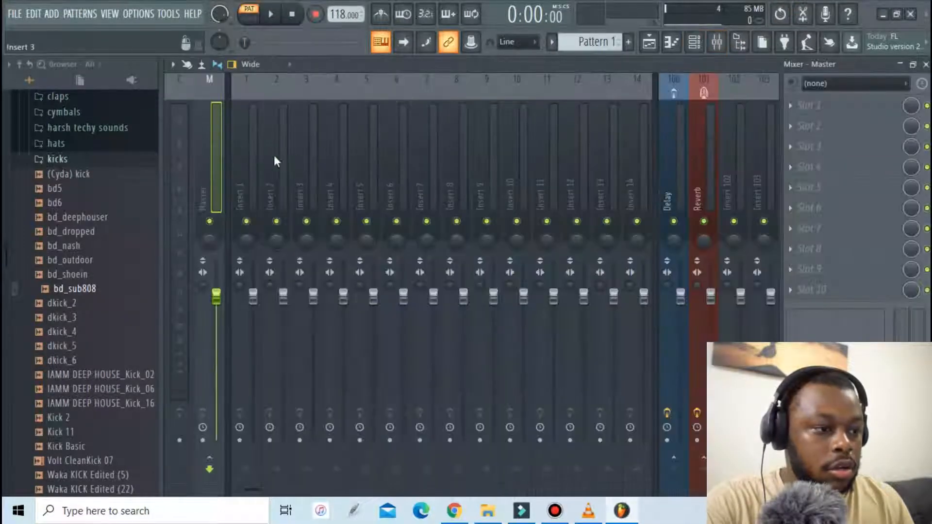
pyautogui.click(246, 178)
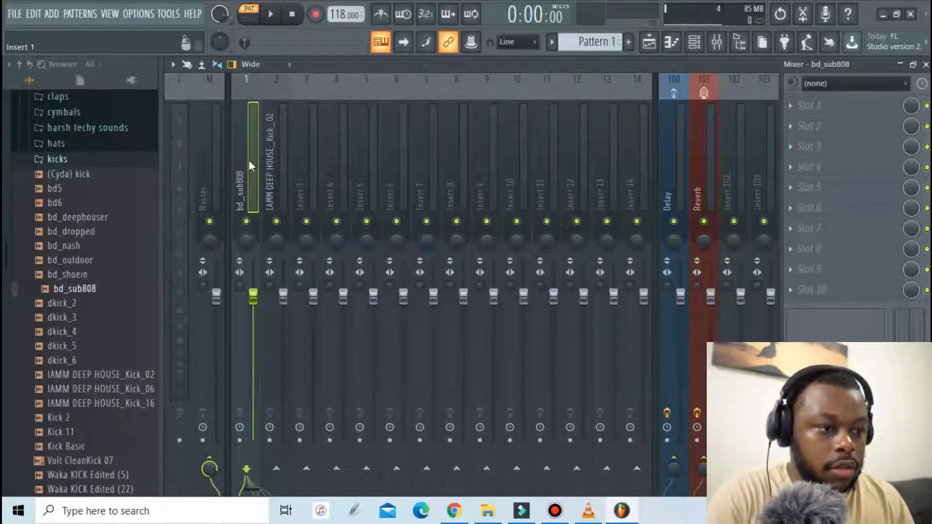
pyautogui.click(276, 165)
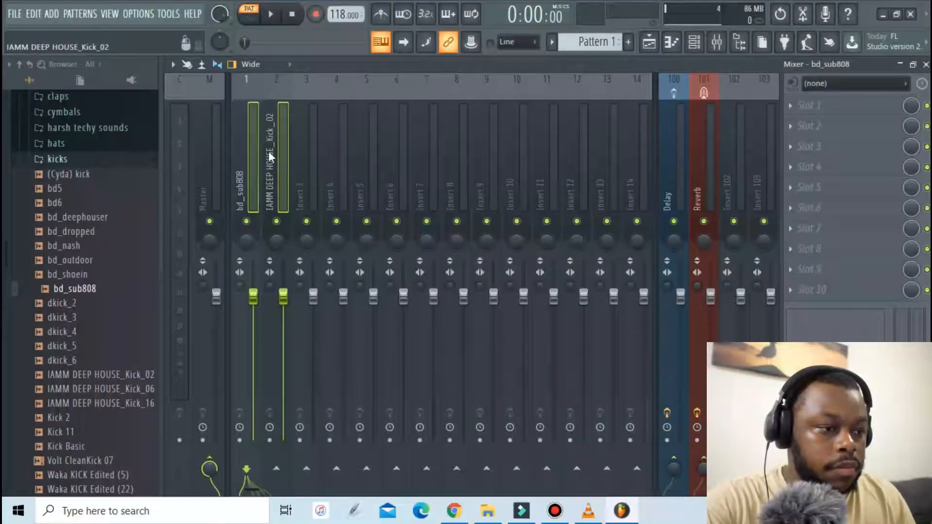
# Step: Rename insert 3 'dys kick master' and route both kick tracks into it
pyautogui.rightClick(305, 179)
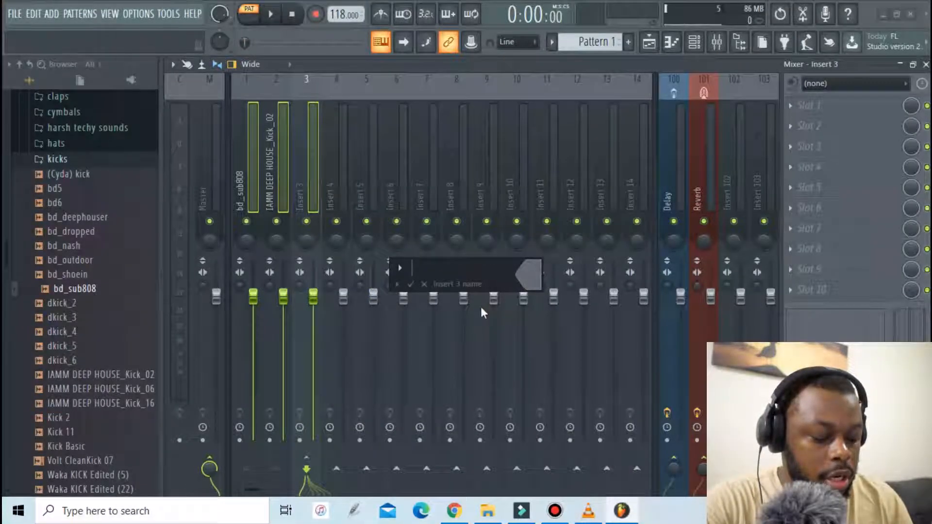
pyautogui.write('dys')
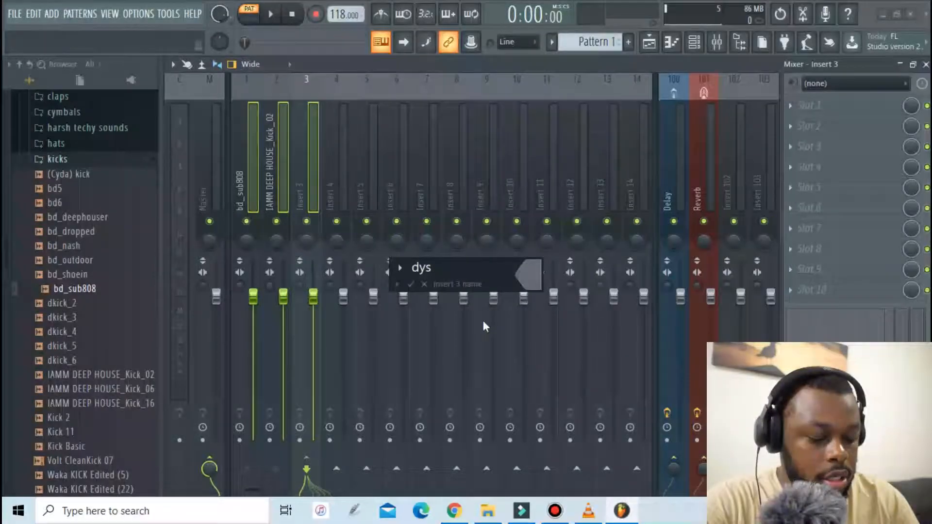
pyautogui.write('kick master')
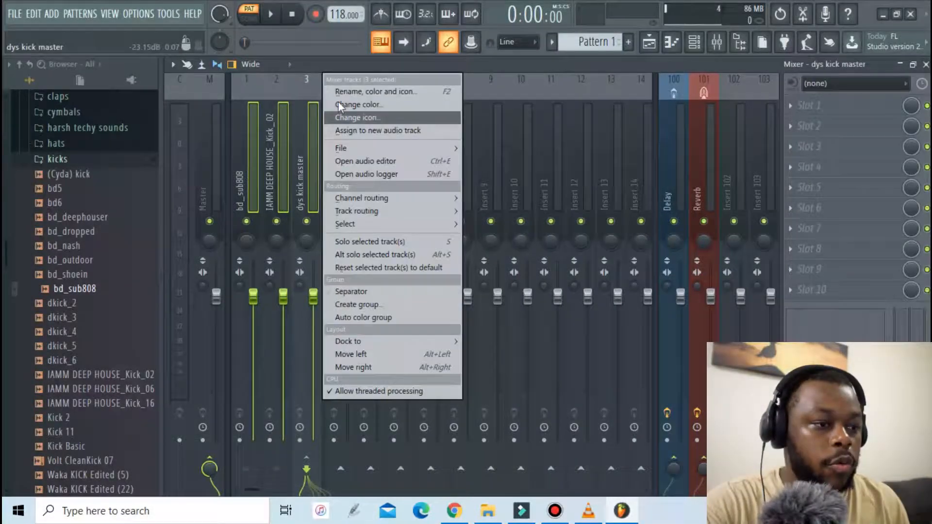
pyautogui.click(375, 91)
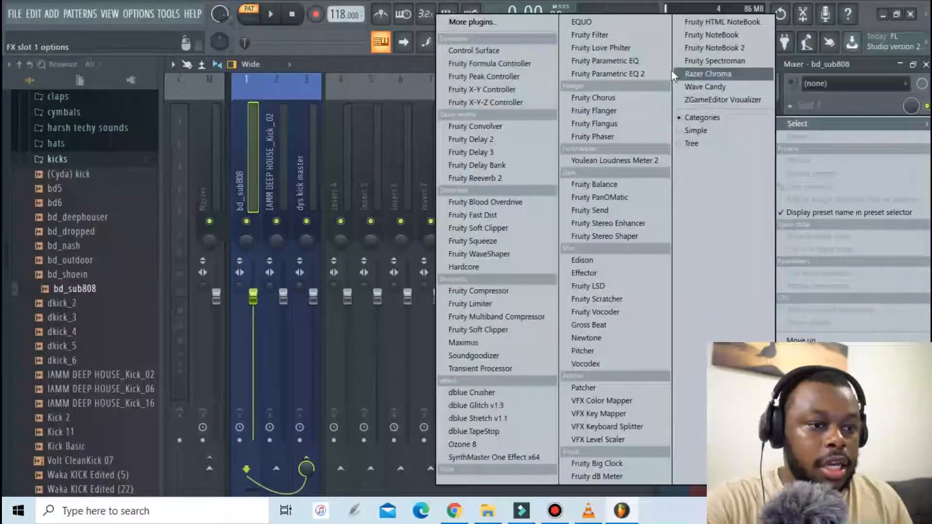
# Step: Add Fruity Parametric EQ 2 to slot 1 of the kick tracks and stop playback
pyautogui.click(607, 73)
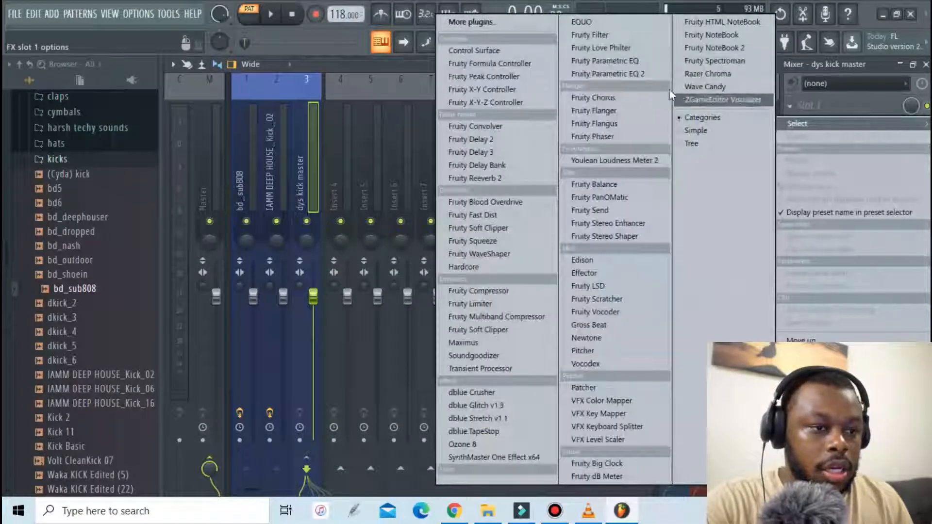
pyautogui.click(607, 73)
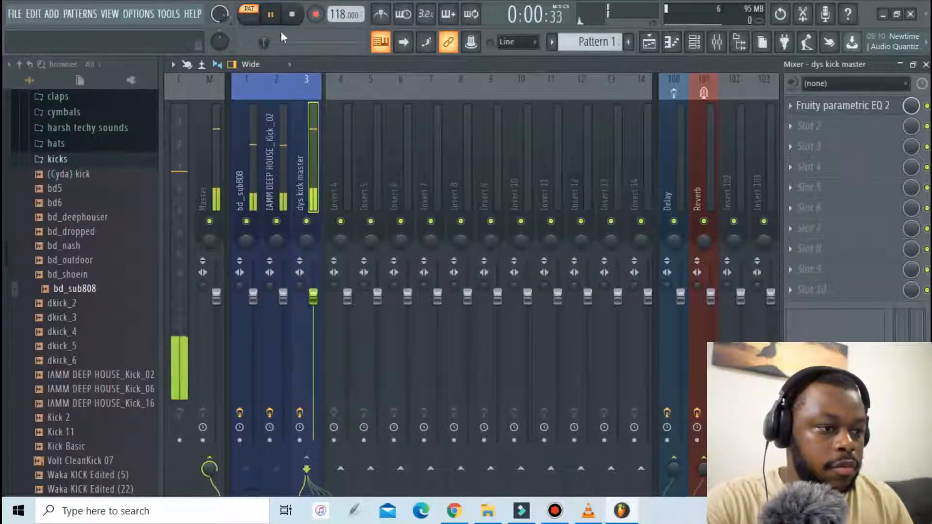
pyautogui.click(246, 190)
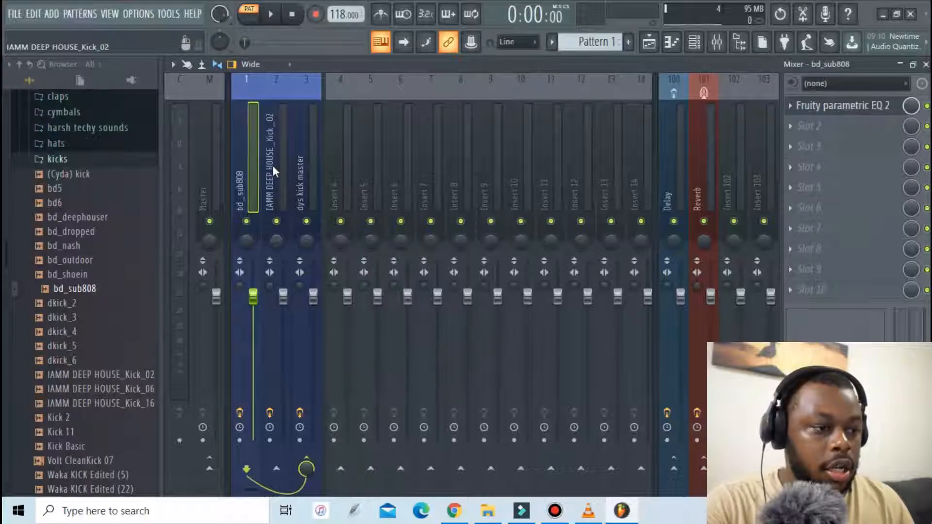
# Step: Lower the insert 1–2 fader levels together for both source kicks
pyautogui.click(276, 179)
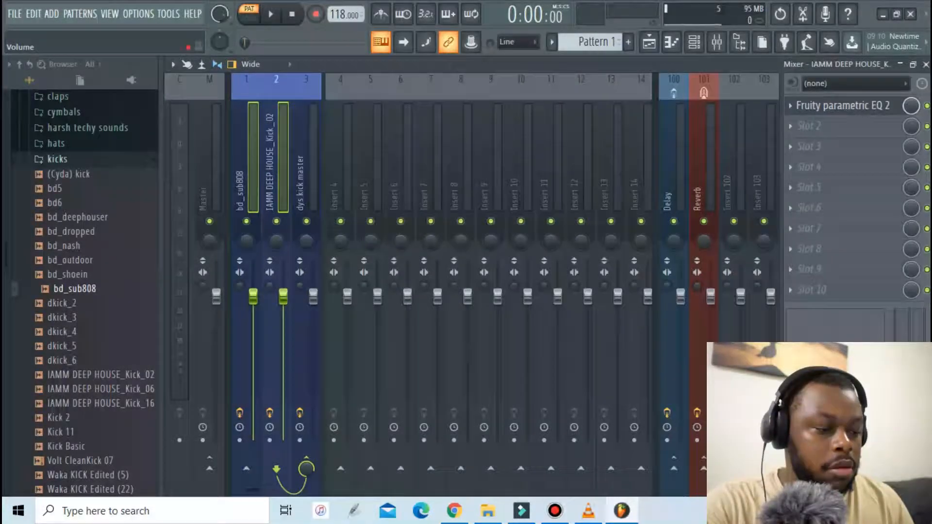
pyautogui.moveTo(283, 294); pyautogui.dragTo(286, 324)
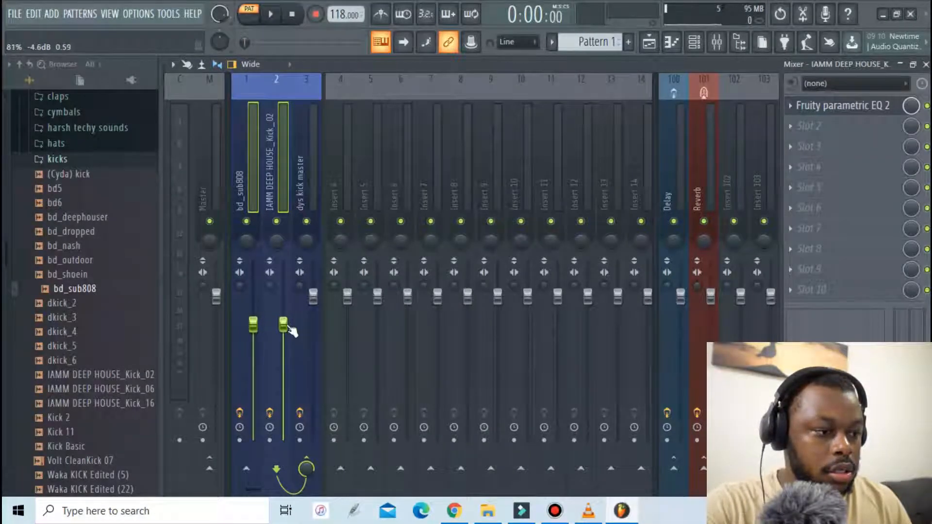
pyautogui.click(271, 14)
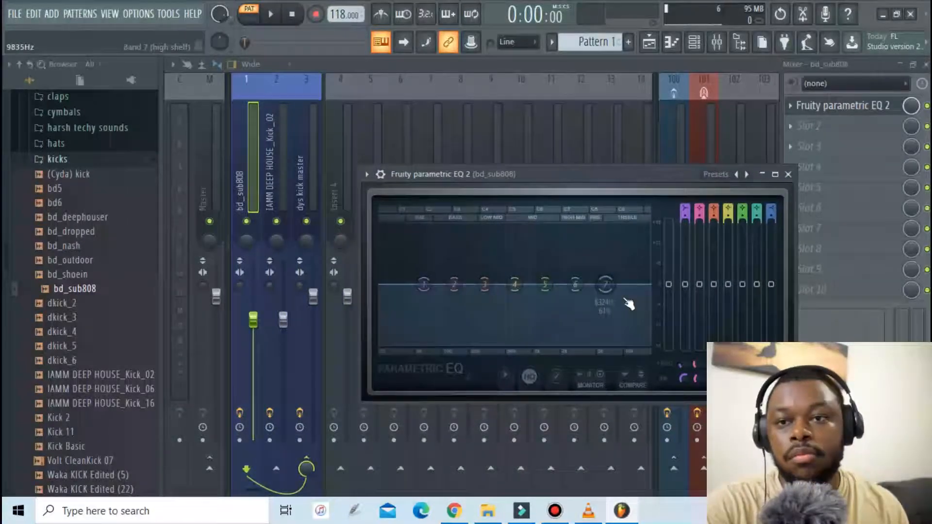
# Step: Shift band 7 of bd_sub808's EQ lower and set its filter type from the band menu
pyautogui.moveTo(629, 285); pyautogui.dragTo(605, 284)
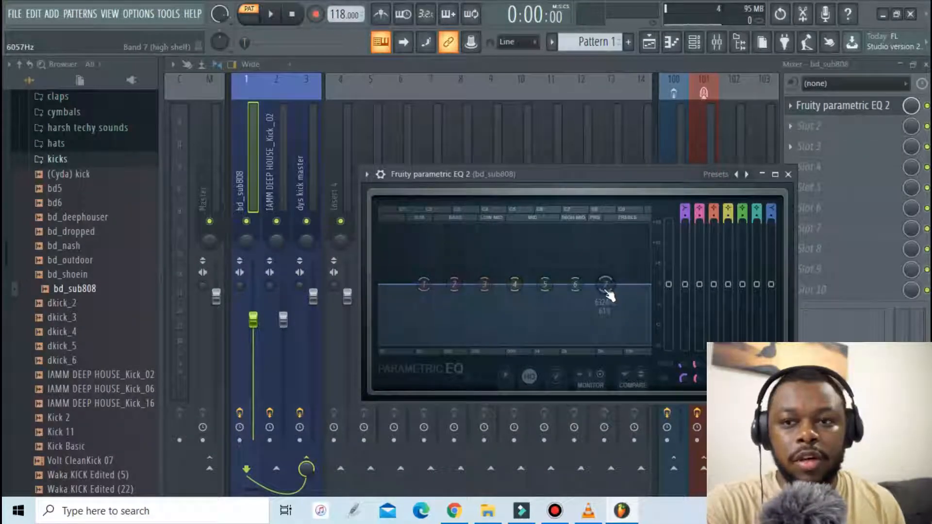
pyautogui.rightClick(605, 284)
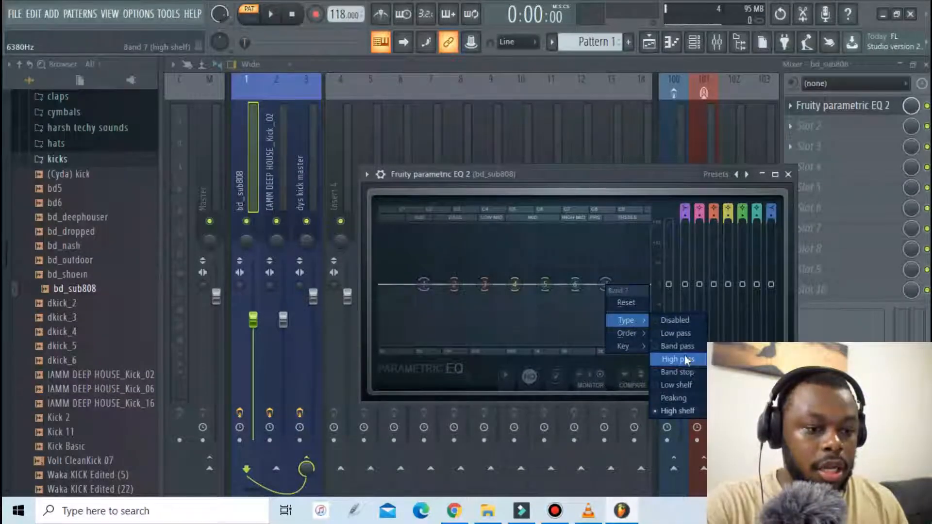
pyautogui.click(675, 333)
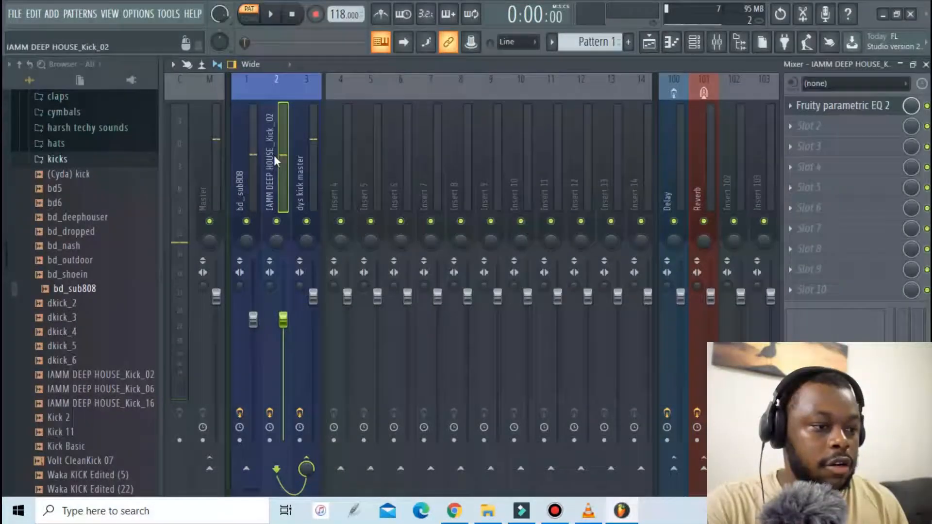
# Step: Pull band 1 of the IAMM kick's Parametric EQ 2 down to cut lows around 50 Hz
pyautogui.click(843, 104)
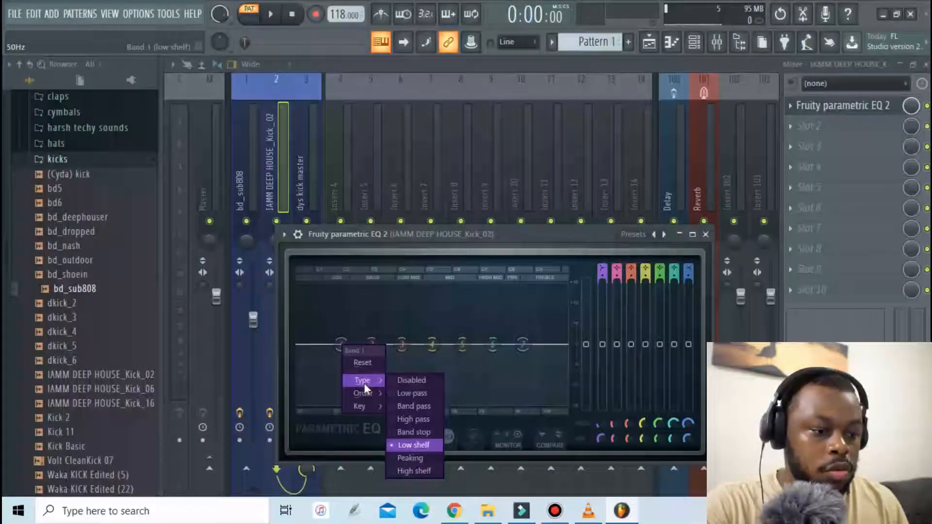
pyautogui.moveTo(362, 393)
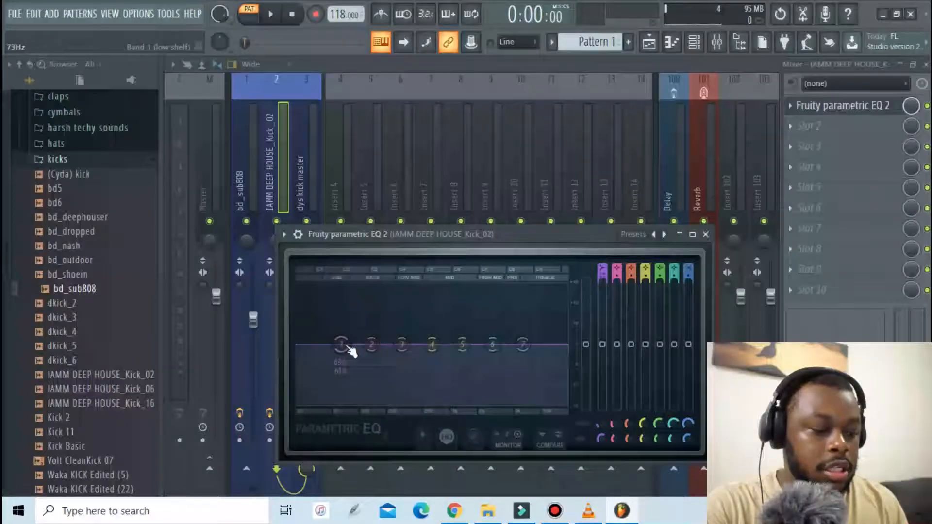
pyautogui.moveTo(340, 344); pyautogui.dragTo(330, 362)
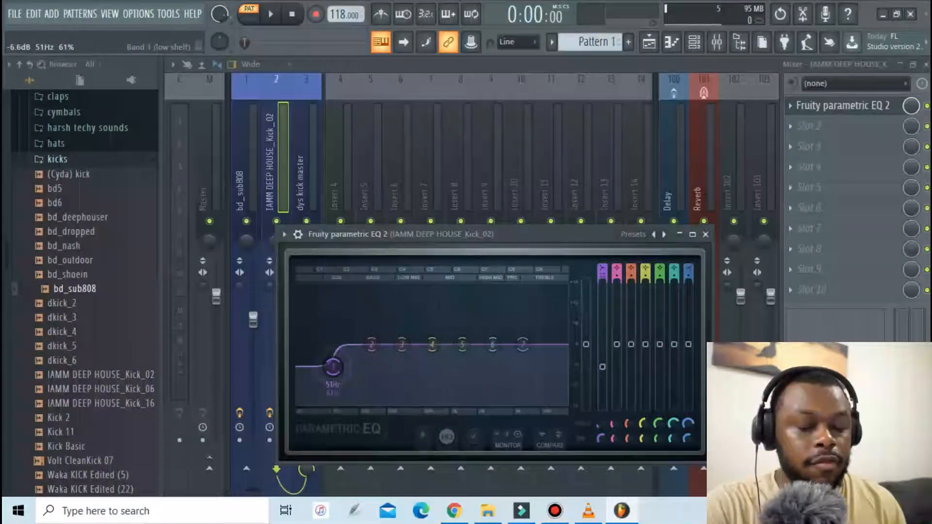
pyautogui.moveTo(332, 367); pyautogui.dragTo(333, 366)
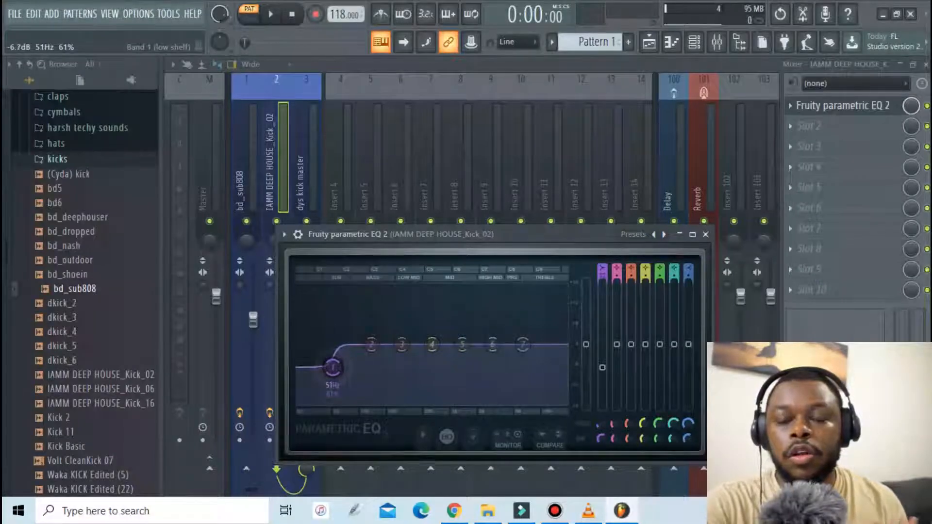
pyautogui.moveTo(333, 366); pyautogui.dragTo(331, 366)
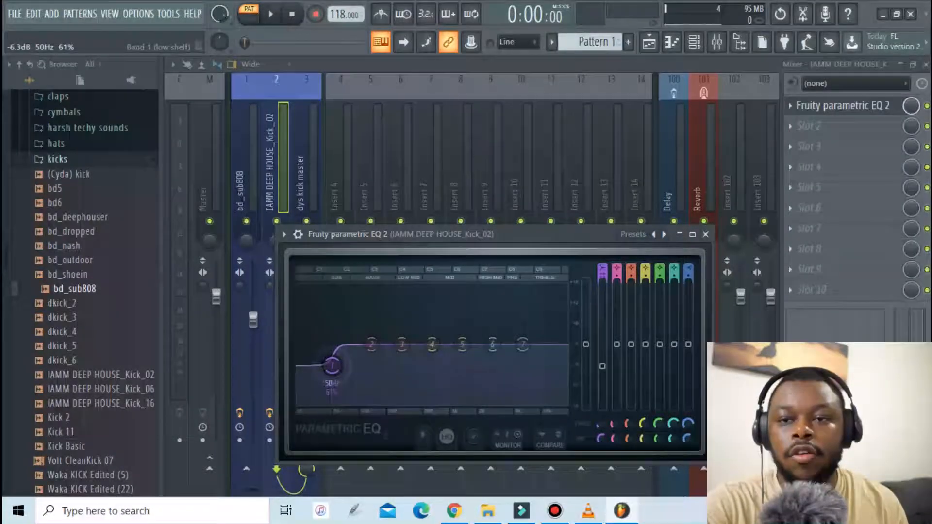
pyautogui.moveTo(332, 363); pyautogui.dragTo(333, 367)
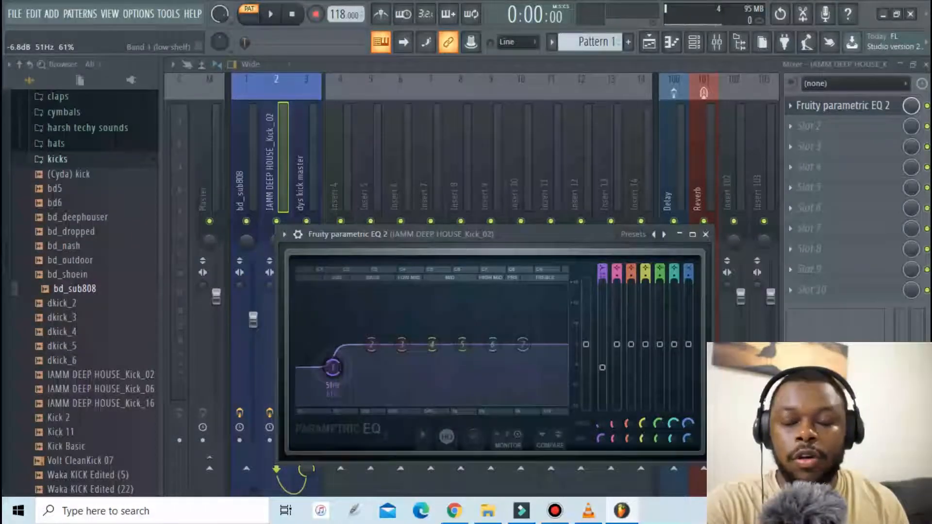
pyautogui.moveTo(331, 366); pyautogui.dragTo(328, 369)
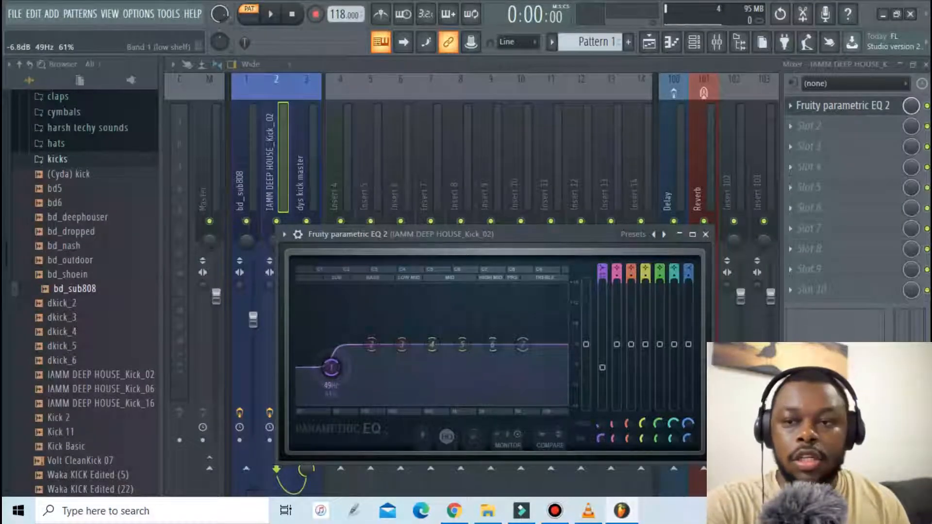
# Step: Settle the low shelf near 40 Hz and audition it during playback
pyautogui.moveTo(331, 367); pyautogui.dragTo(325, 375)
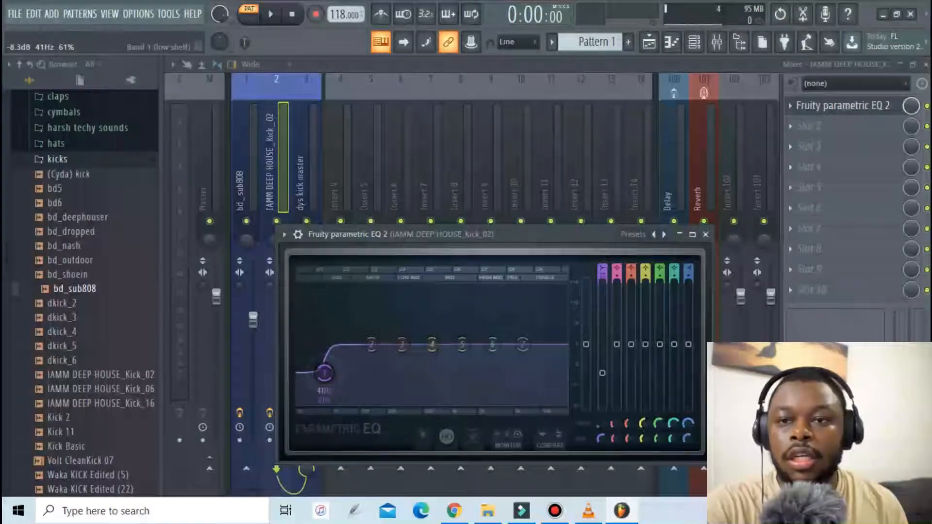
pyautogui.moveTo(326, 372); pyautogui.dragTo(321, 374)
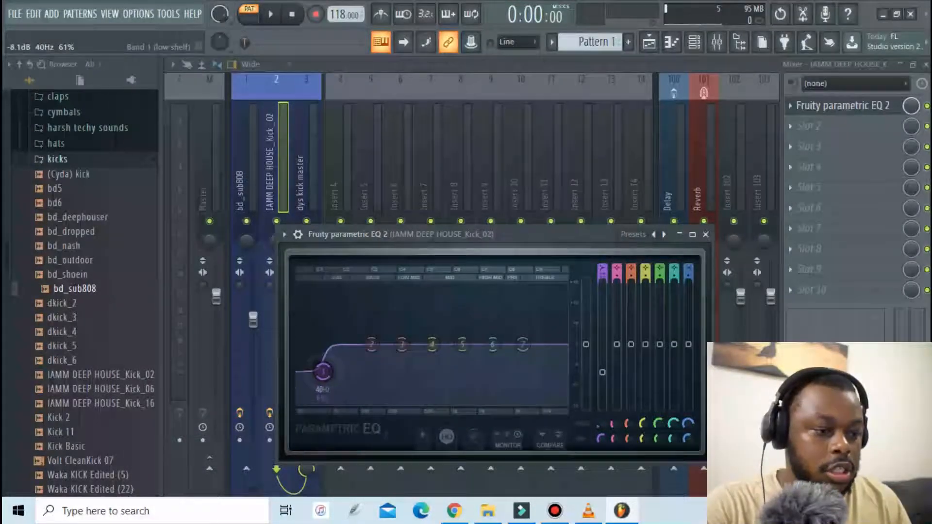
pyautogui.click(270, 13)
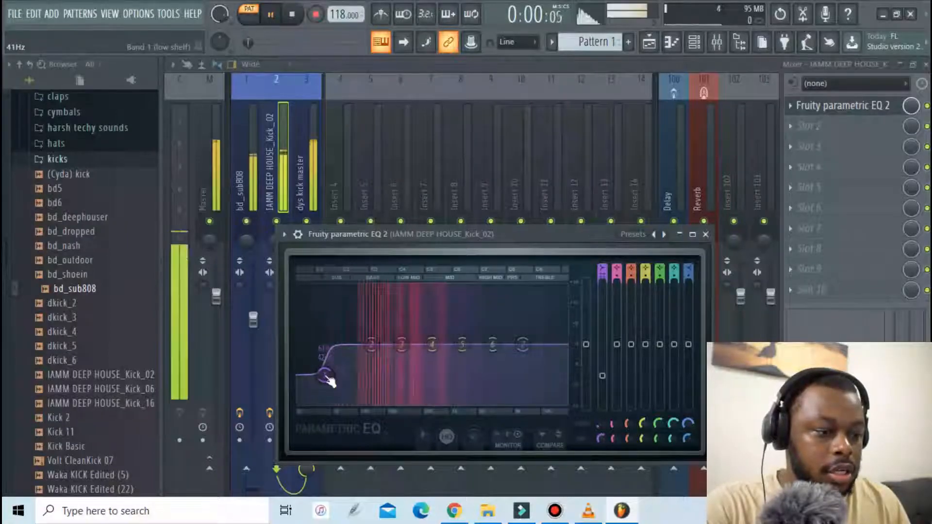
pyautogui.moveTo(324, 375); pyautogui.dragTo(322, 380)
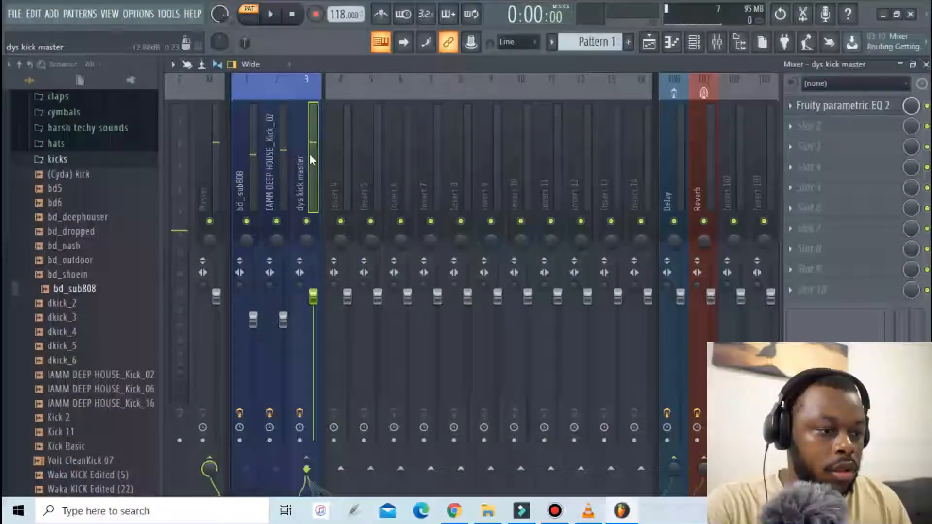
pyautogui.click(843, 105)
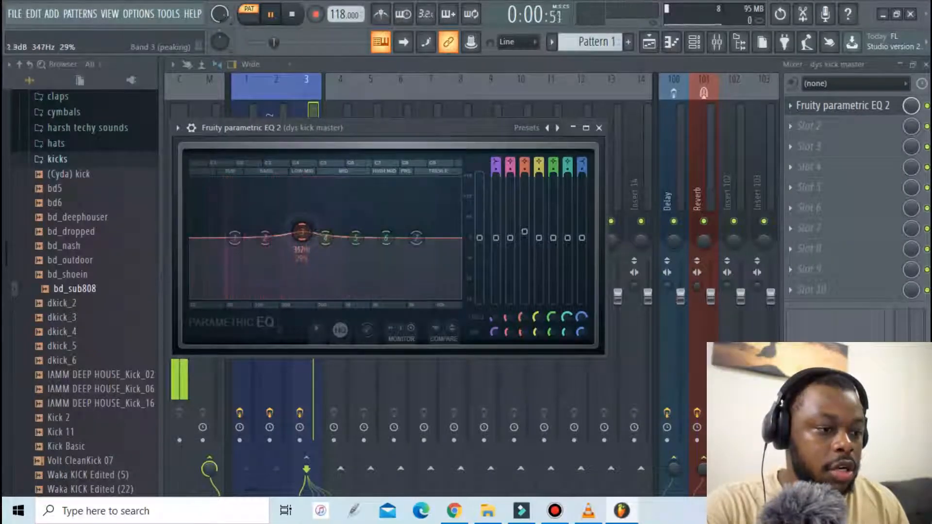
# Step: Raise band 3 of the dys kick master EQ into a boost peaking around 350 Hz
pyautogui.moveTo(300, 231); pyautogui.dragTo(303, 227)
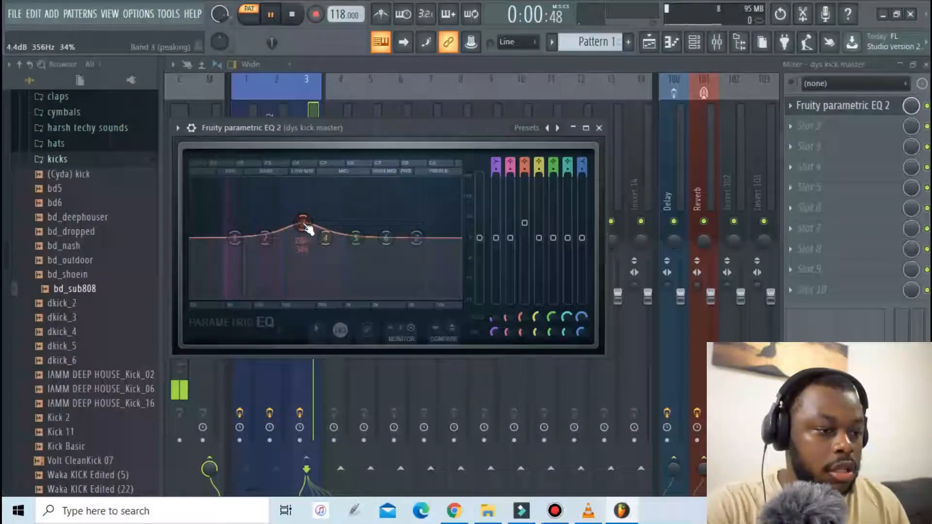
pyautogui.moveTo(302, 232); pyautogui.dragTo(312, 224)
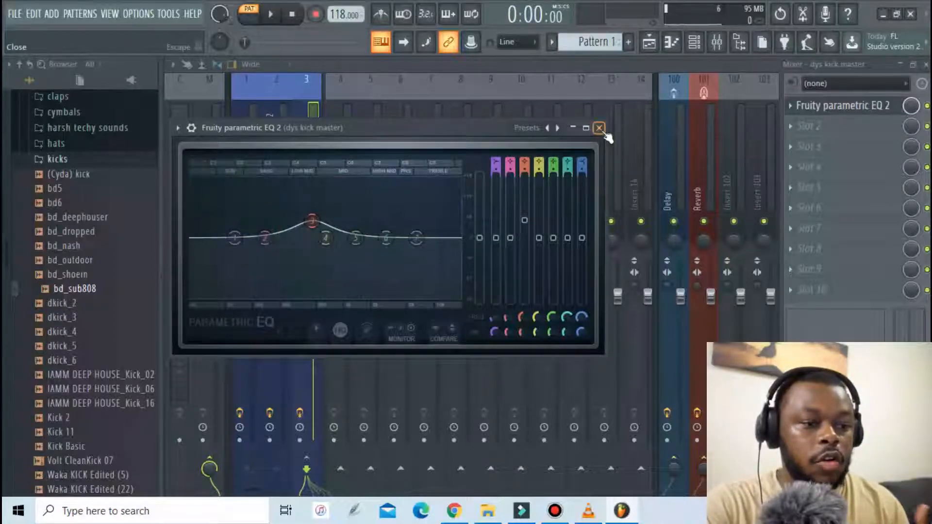
pyautogui.click(599, 128)
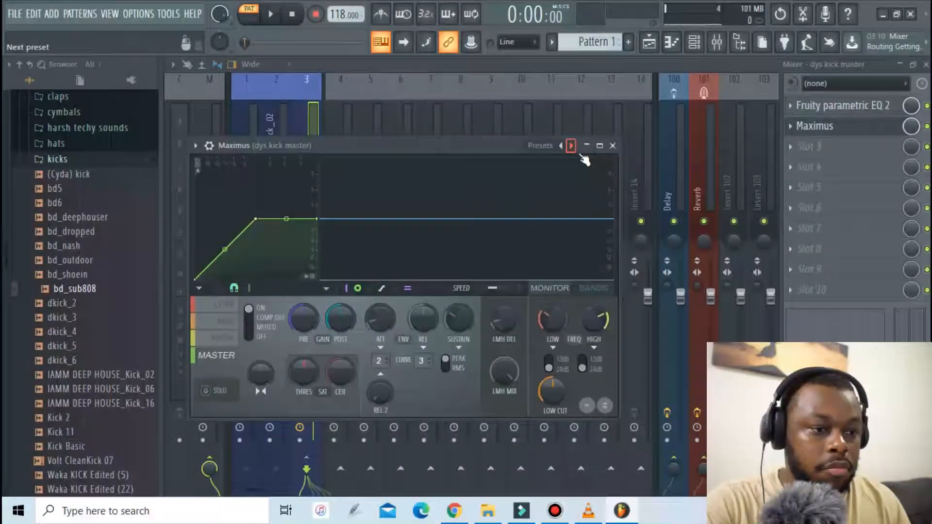
# Step: Load the Kick pump preset into Maximus on dys kick master
pyautogui.click(570, 145)
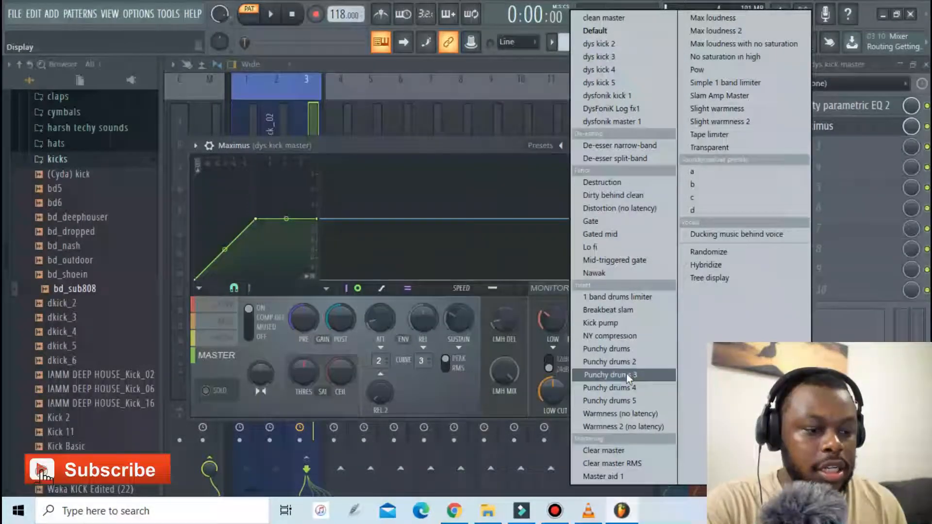
pyautogui.click(611, 374)
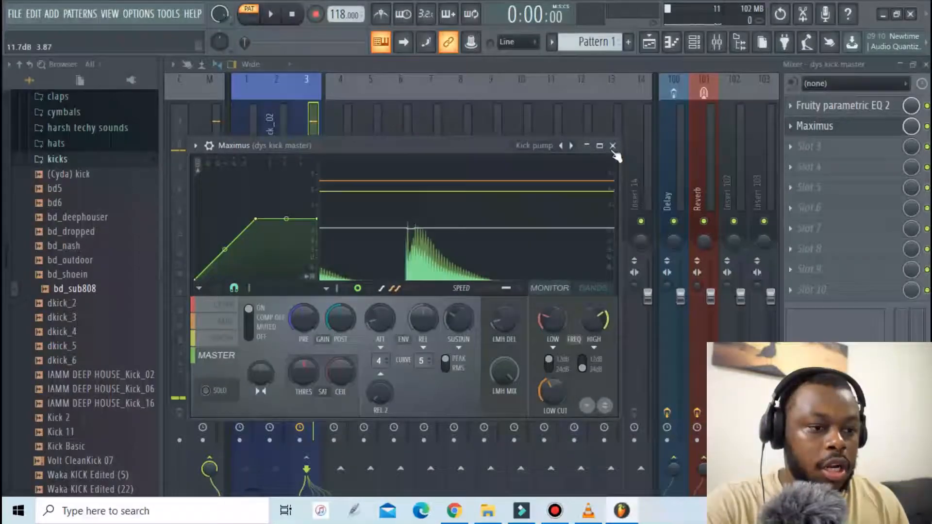
pyautogui.click(612, 146)
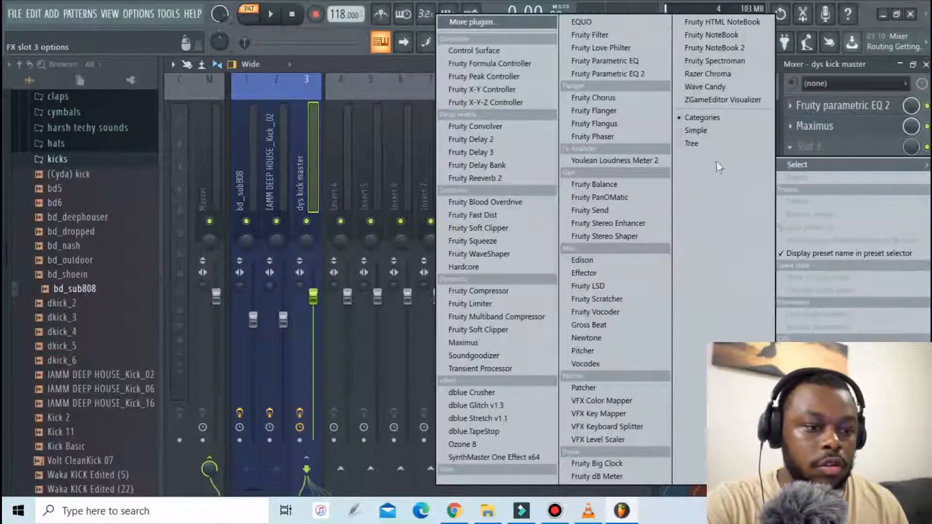
# Step: Record the layered kick into Edison in slot 3 and cut out the extra hit
pyautogui.click(581, 260)
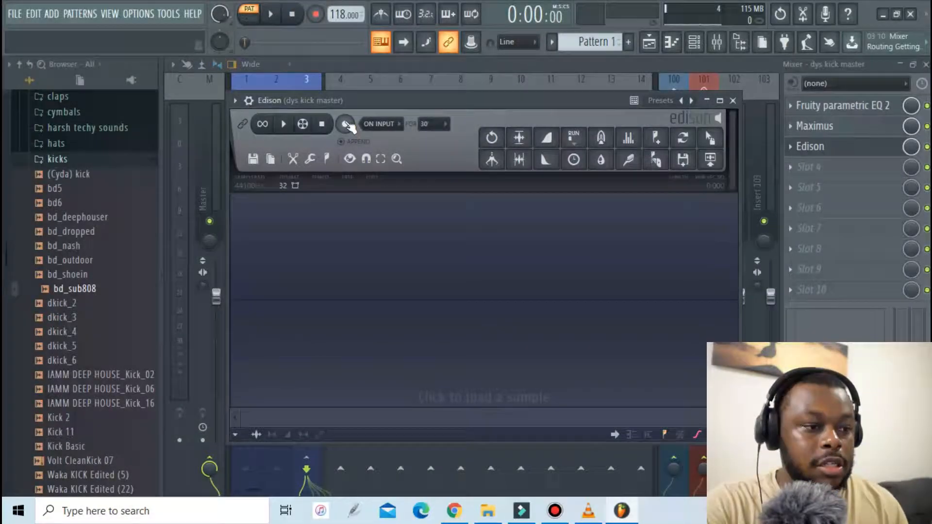
pyautogui.click(344, 123)
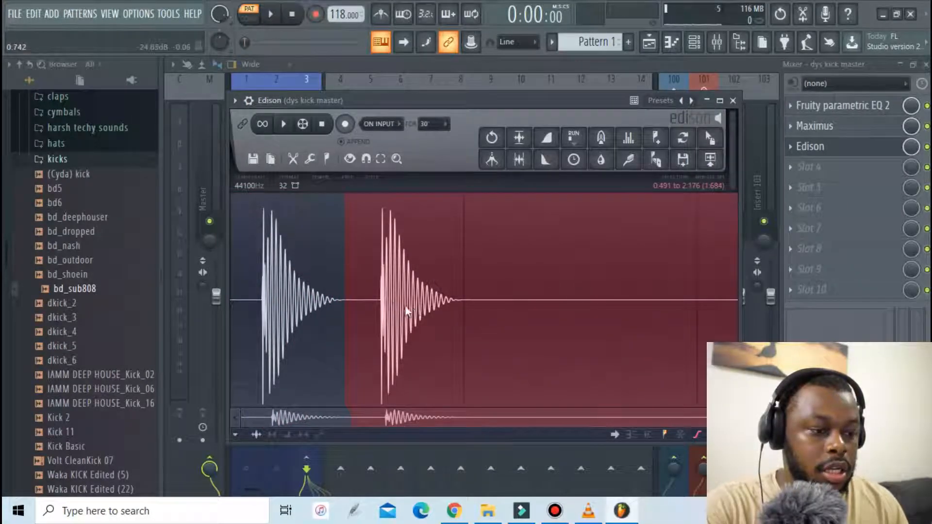
pyautogui.rightClick(404, 309)
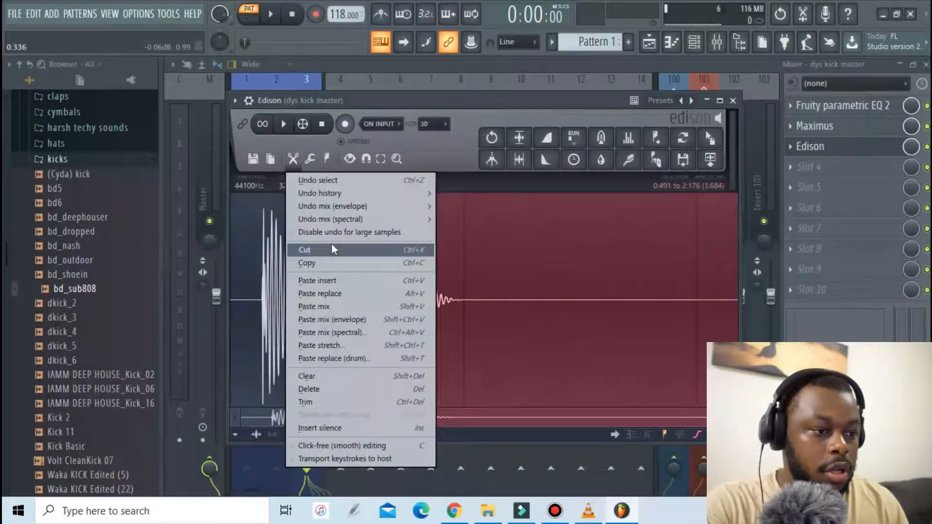
pyautogui.click(304, 250)
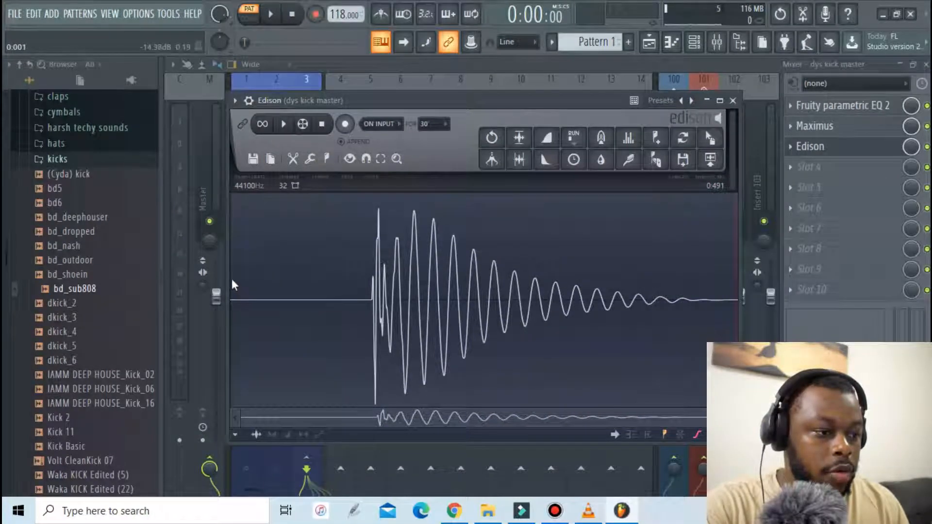
# Step: Cut the leading silence so one clean hit remains and play it back
pyautogui.moveTo(232, 300); pyautogui.dragTo(367, 300)
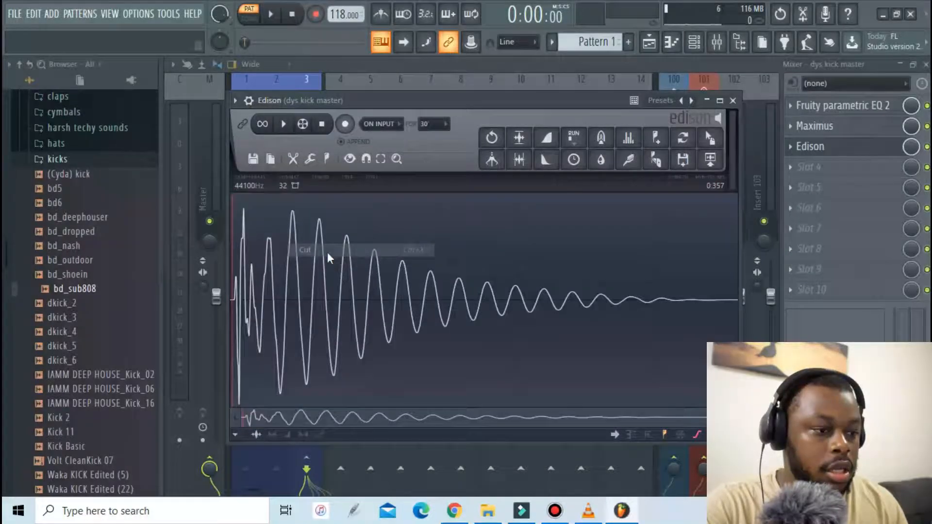
pyautogui.click(282, 124)
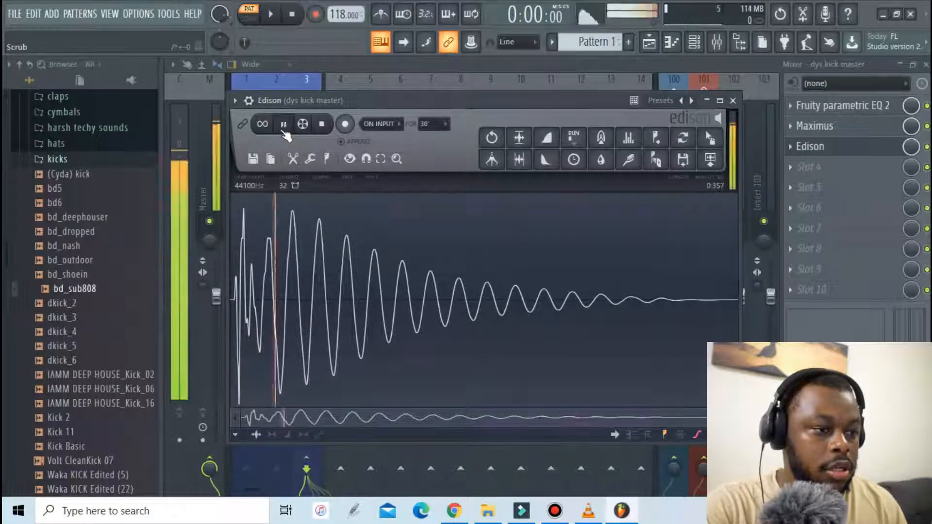
pyautogui.click(282, 123)
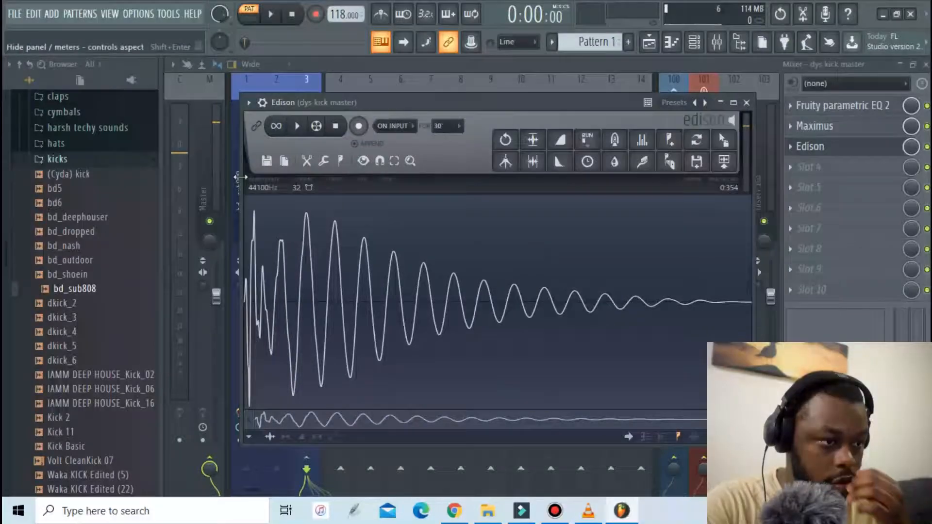
pyautogui.click(266, 161)
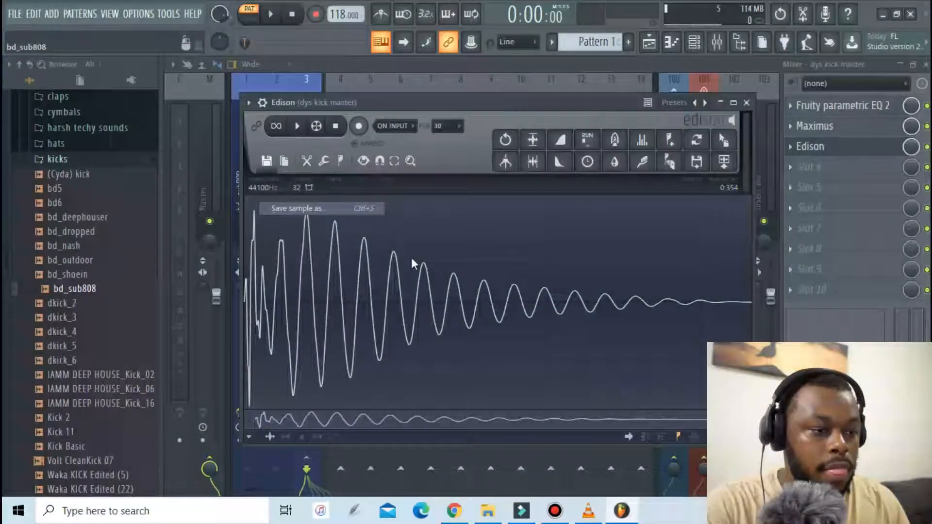
# Step: Save the sample as 'Dys kick' WAV in Documents > Samples created and send it to the channel rack
pyautogui.click(296, 207)
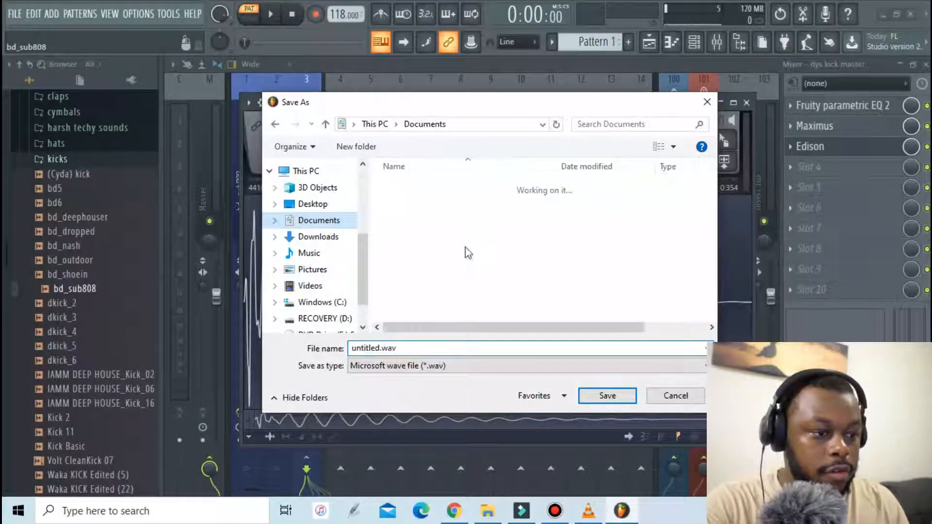
pyautogui.click(426, 298)
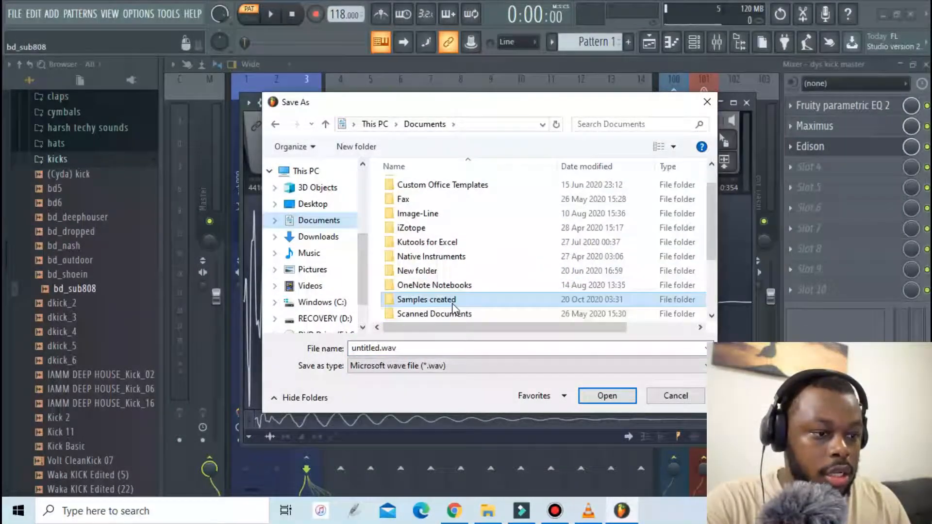
pyautogui.doubleClick(426, 299)
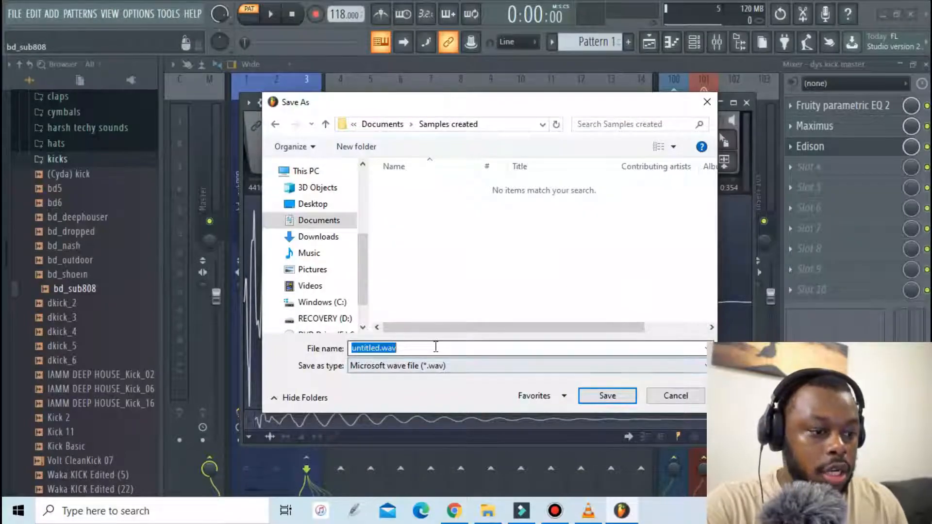
pyautogui.write('Dys k')
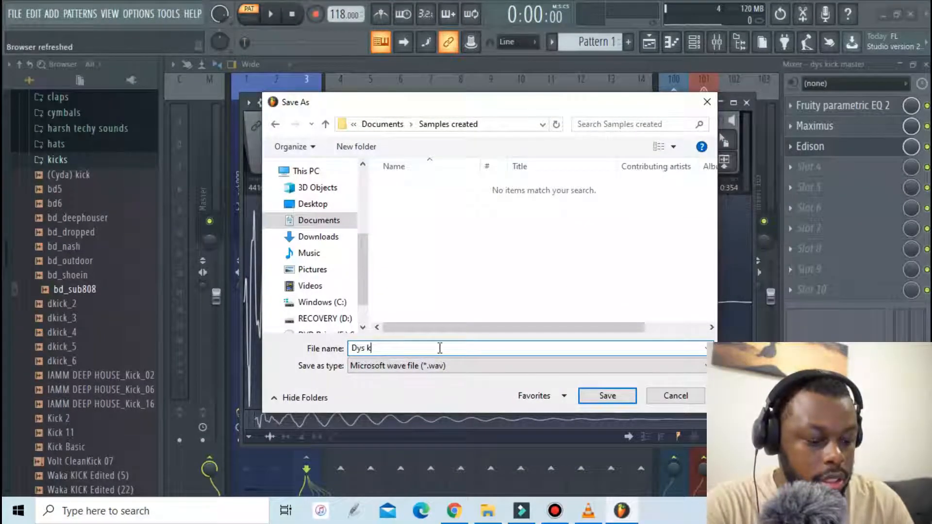
pyautogui.write('ick')
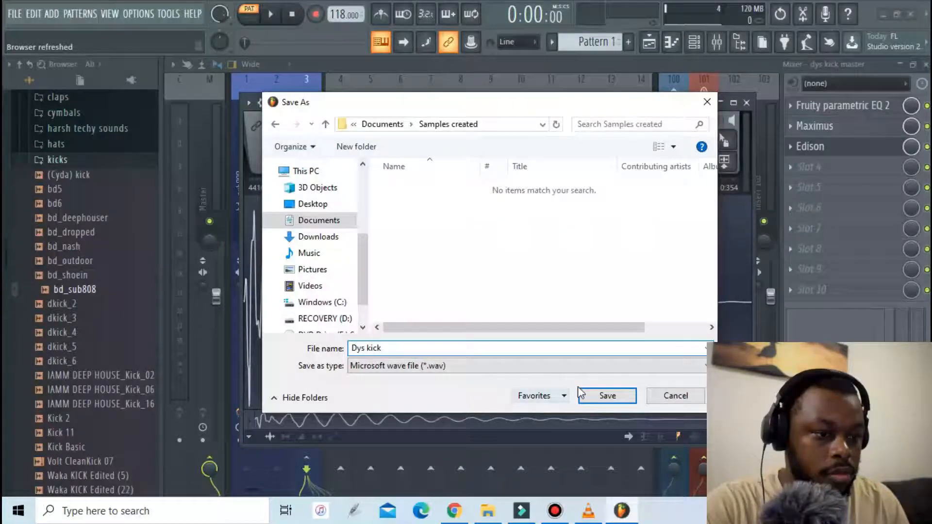
pyautogui.click(606, 395)
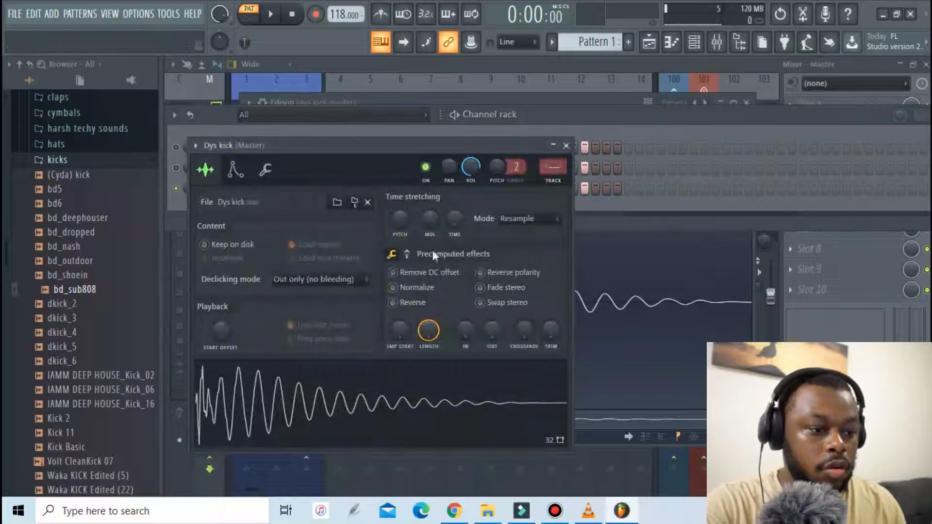
pyautogui.click(391, 287)
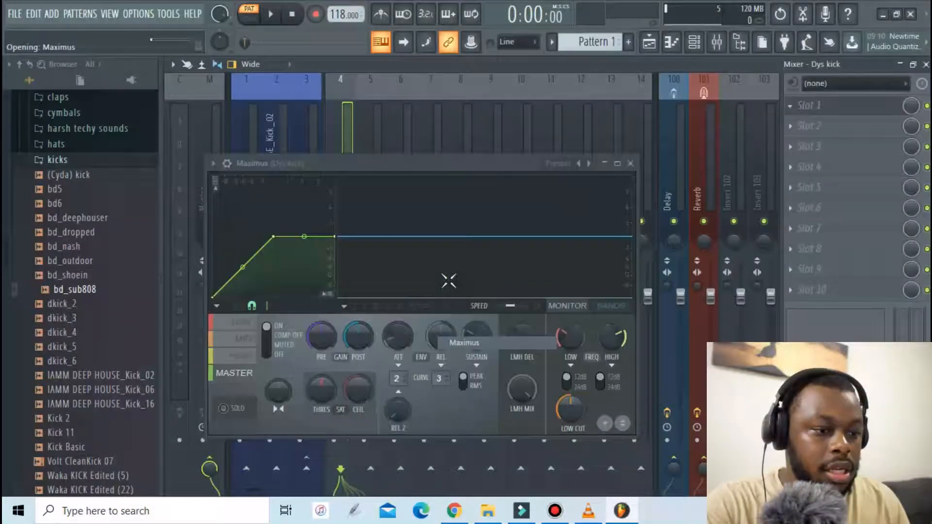
# Step: Try the Punchy drums preset on Maximus, then settle on Kick pump and play the pattern
pyautogui.click(557, 163)
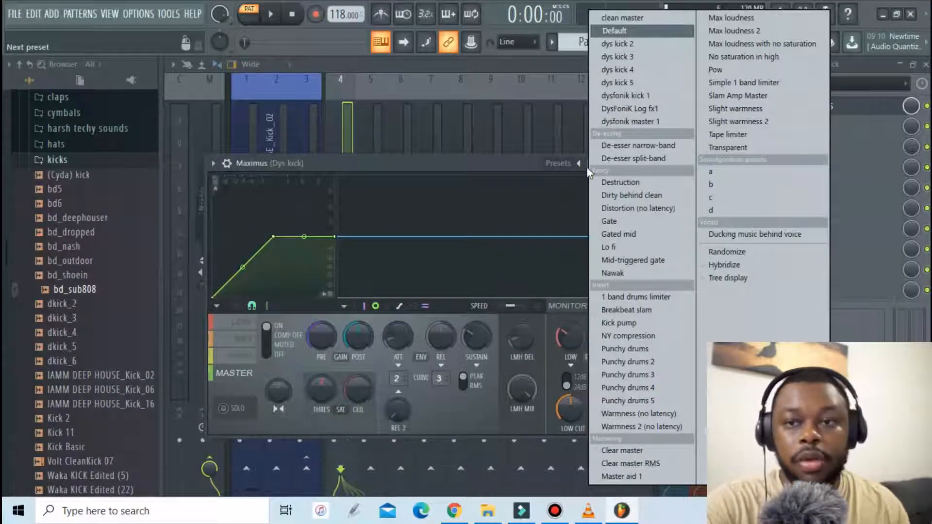
pyautogui.moveTo(624, 348)
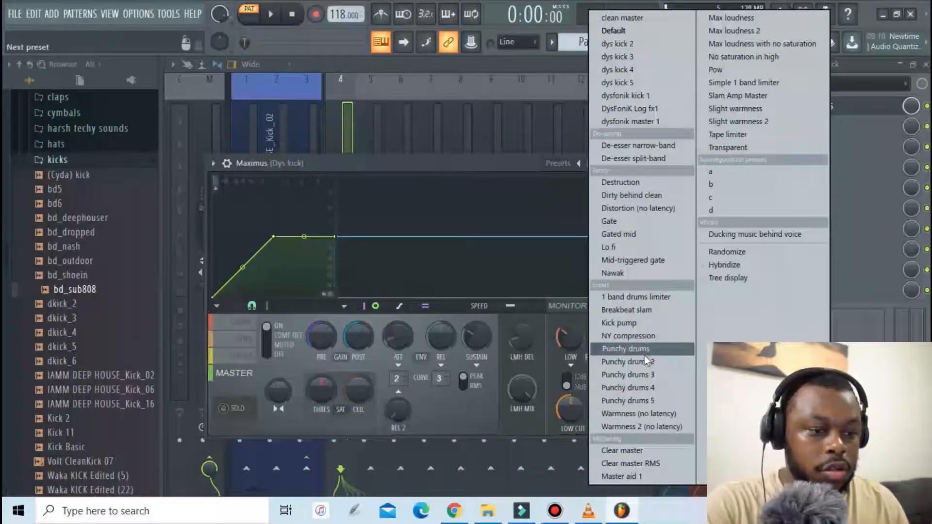
pyautogui.click(624, 349)
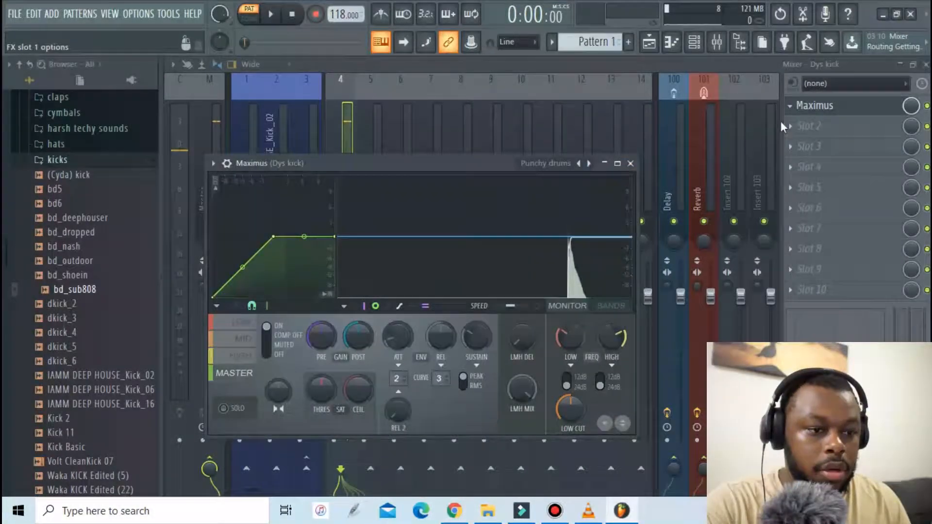
pyautogui.click(270, 14)
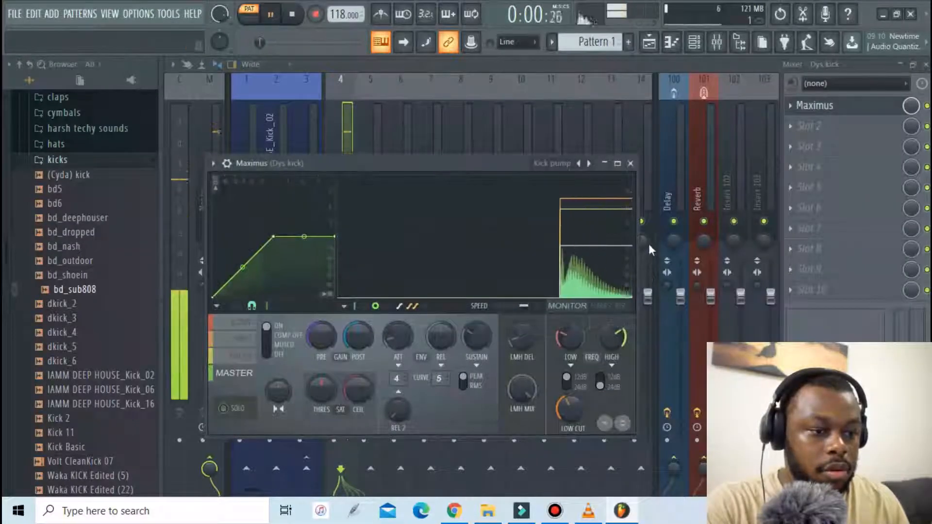